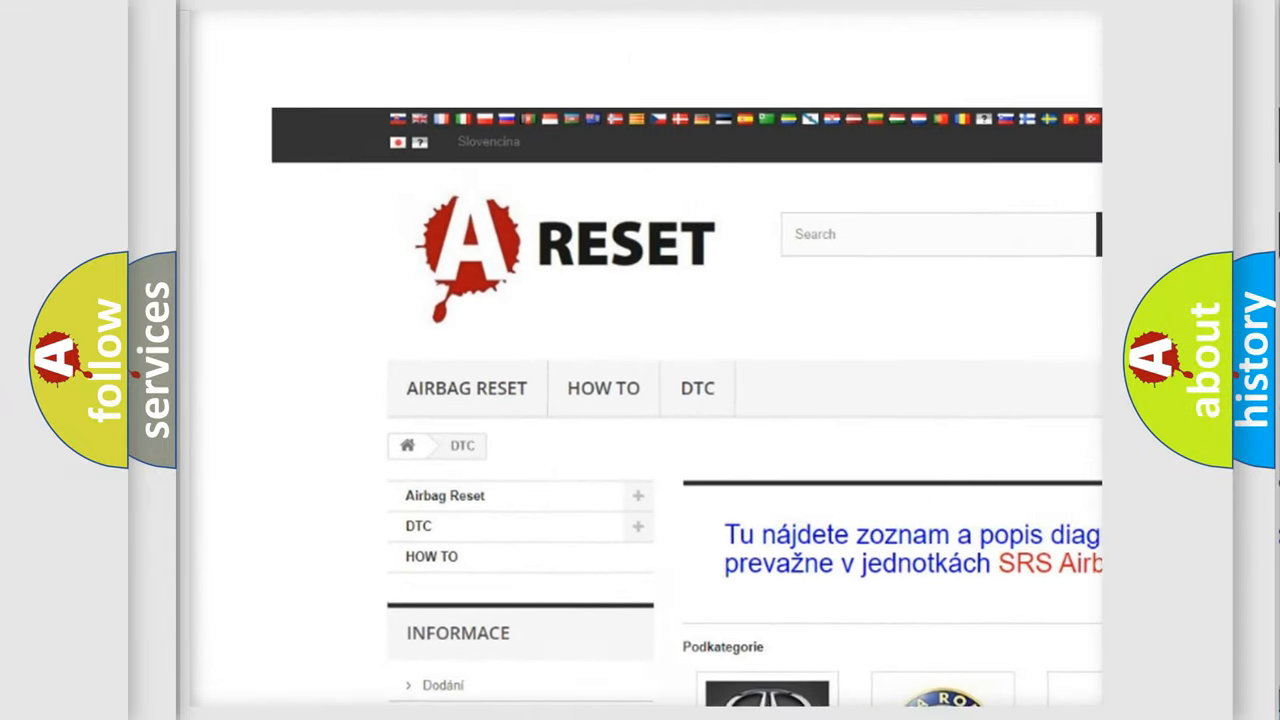
# - Open the Alfa Romeo subcategory of the DTC catalogue and scroll through its diagnostic codes
pyautogui.scroll(-3)
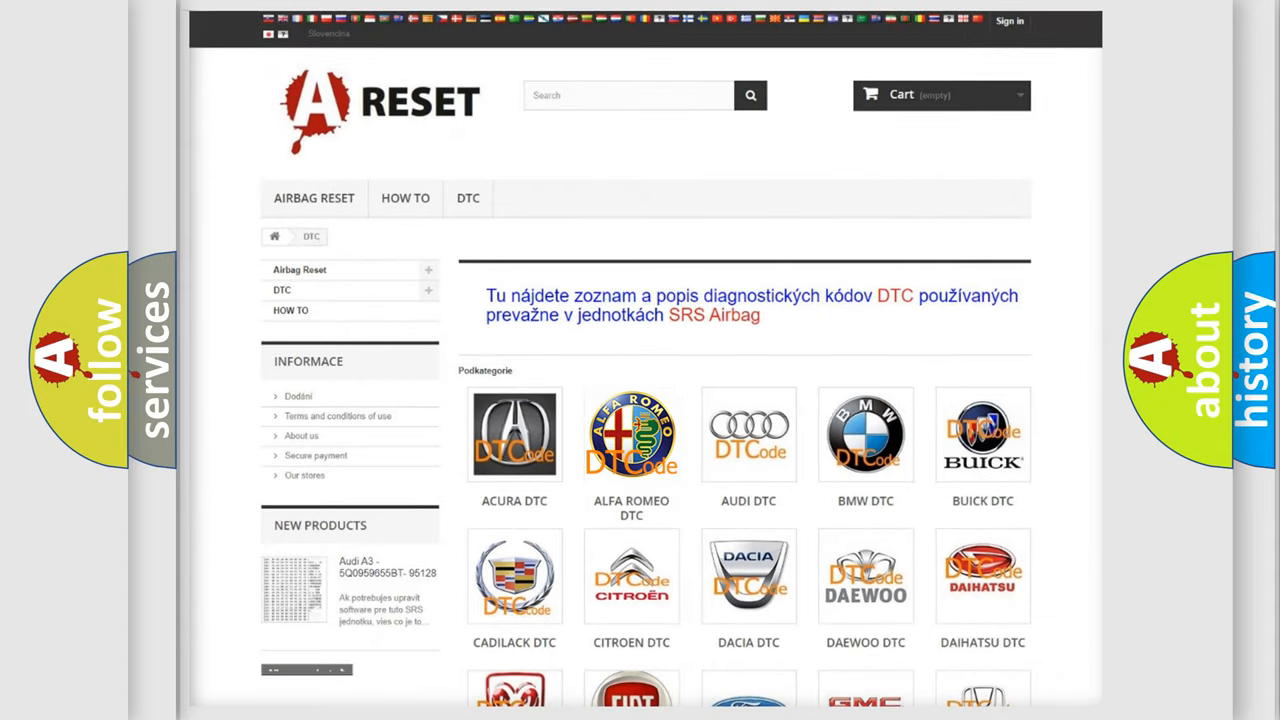
pyautogui.click(631, 434)
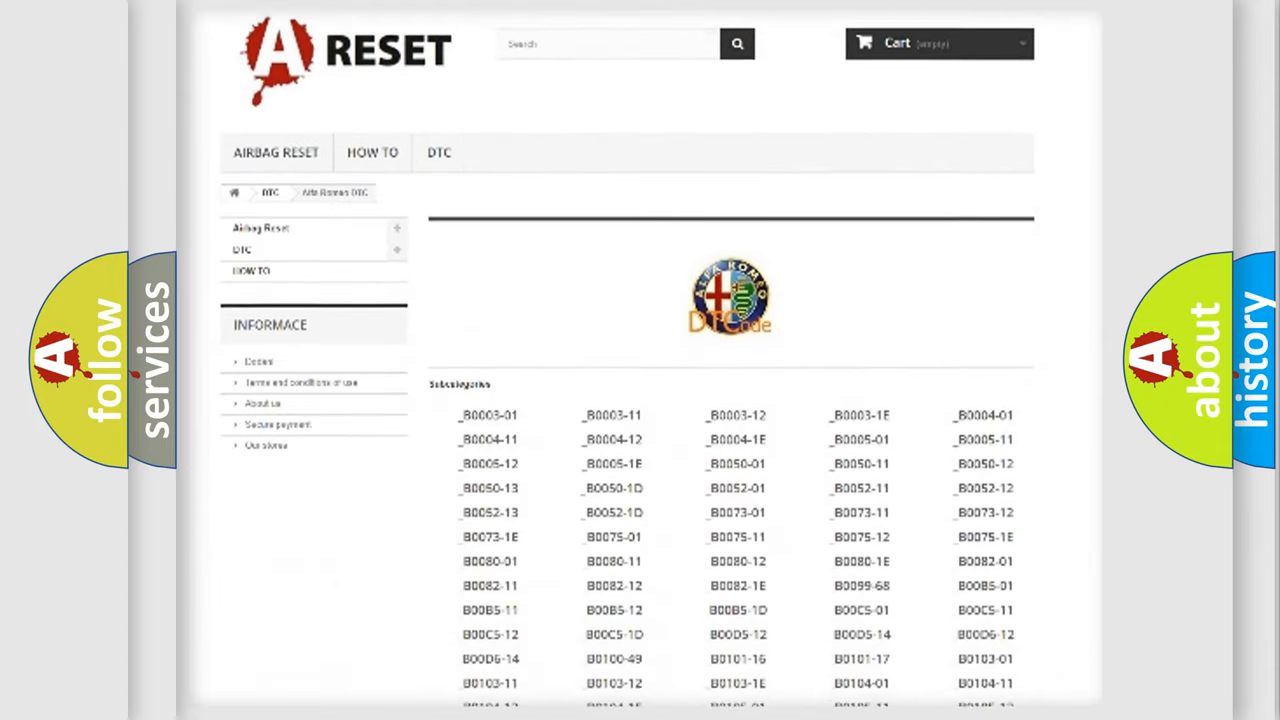
pyautogui.scroll(-3)
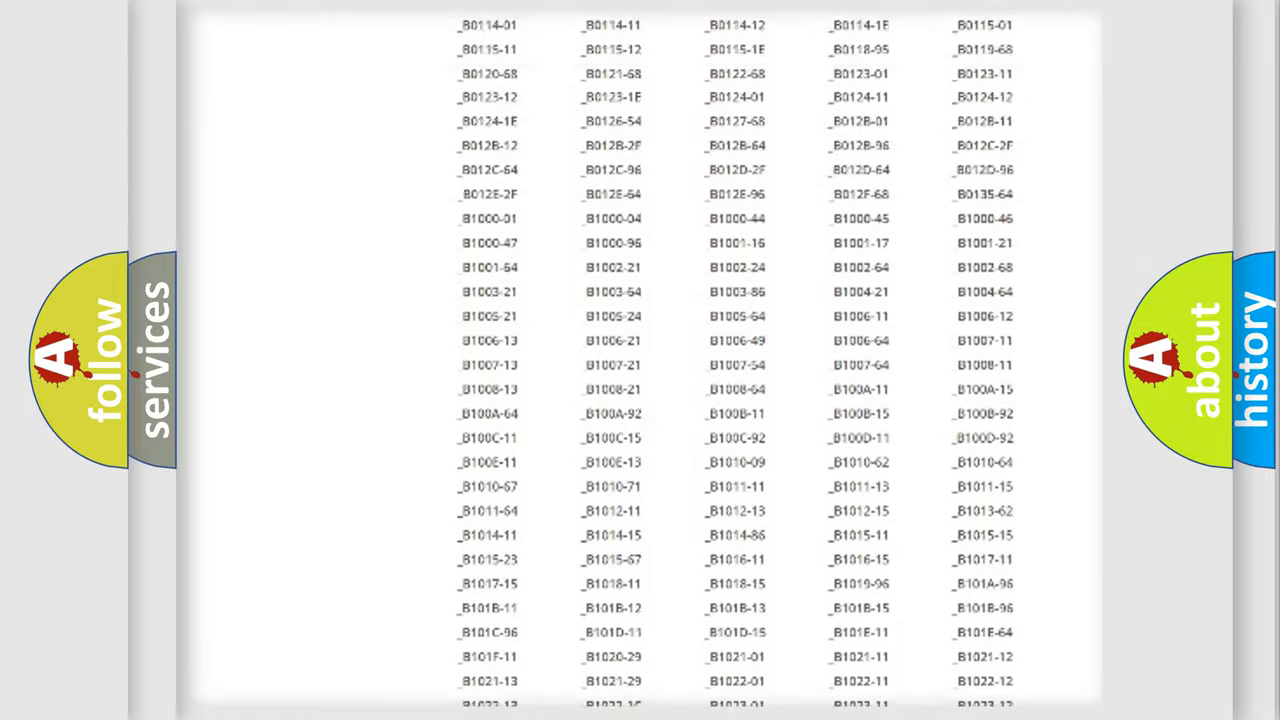